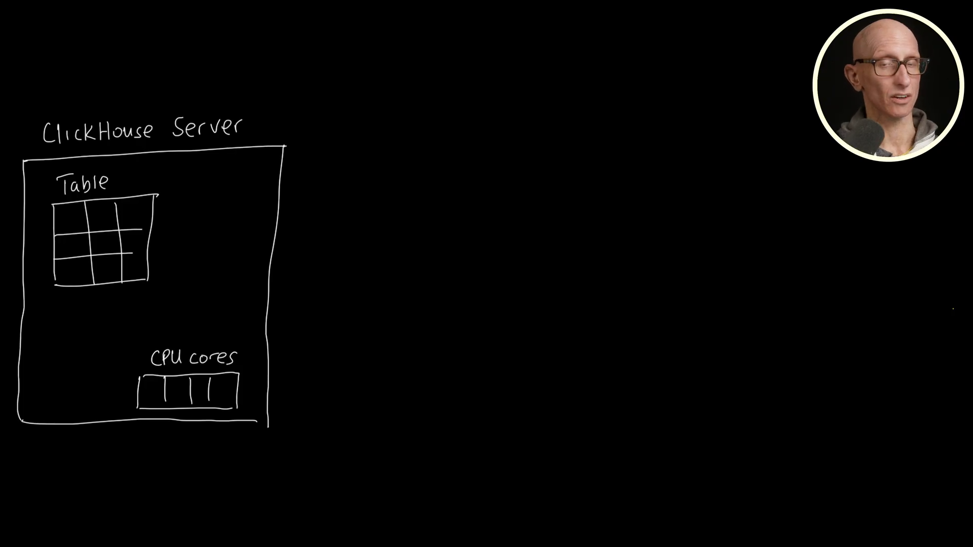
pyautogui.write('Want to utili')
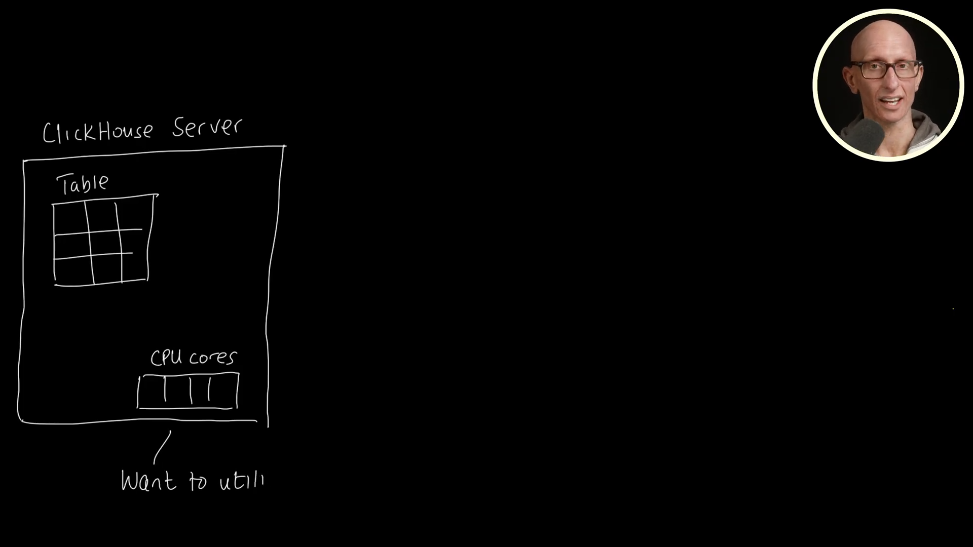